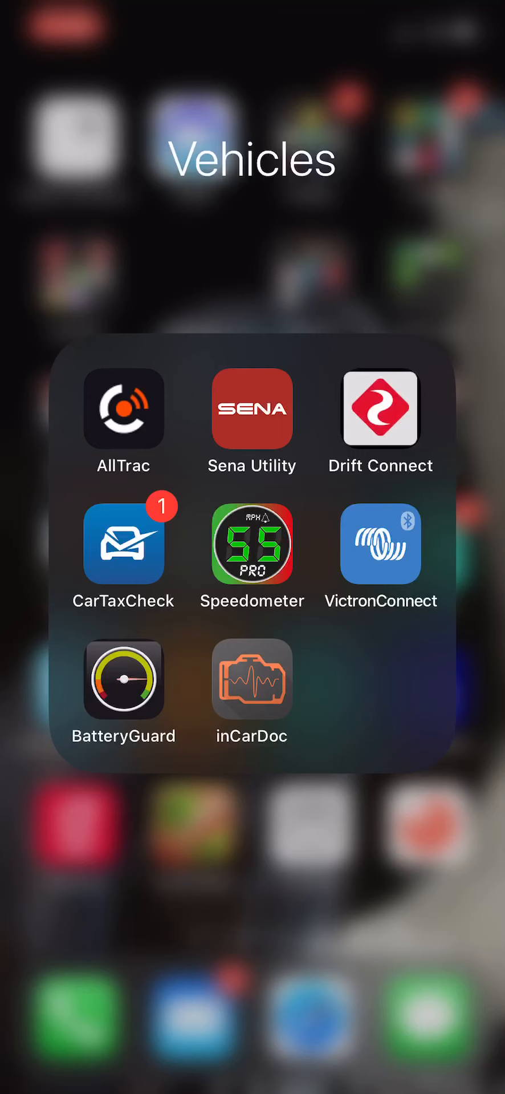
- Launch the VictronConnect app from the home screen's Vehicles folder
{"action": "left_click", "coordinate": [380, 546]}
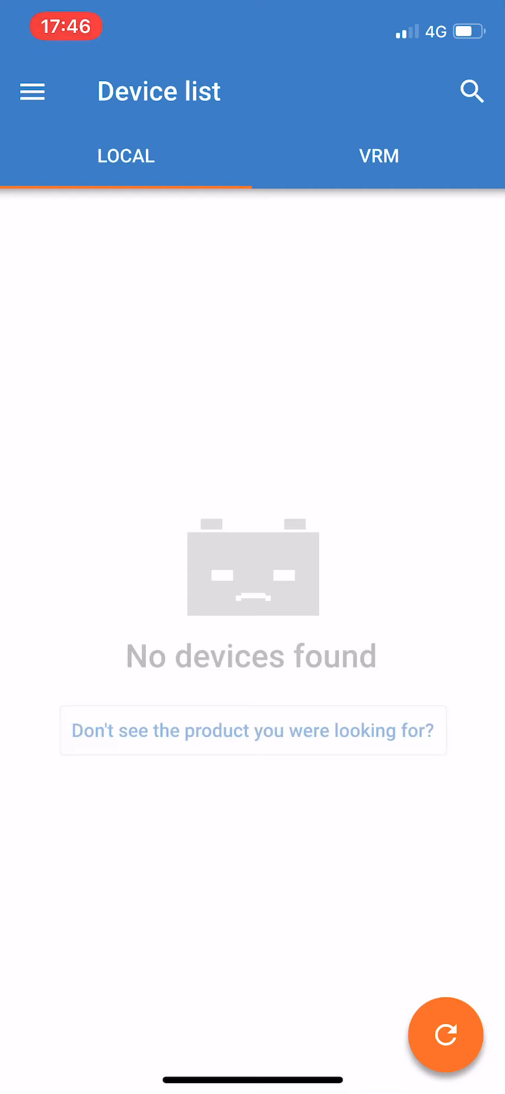
- Open the VictronConnect navigation menu, close it, then reopen it
{"action": "left_click", "coordinate": [32, 91]}
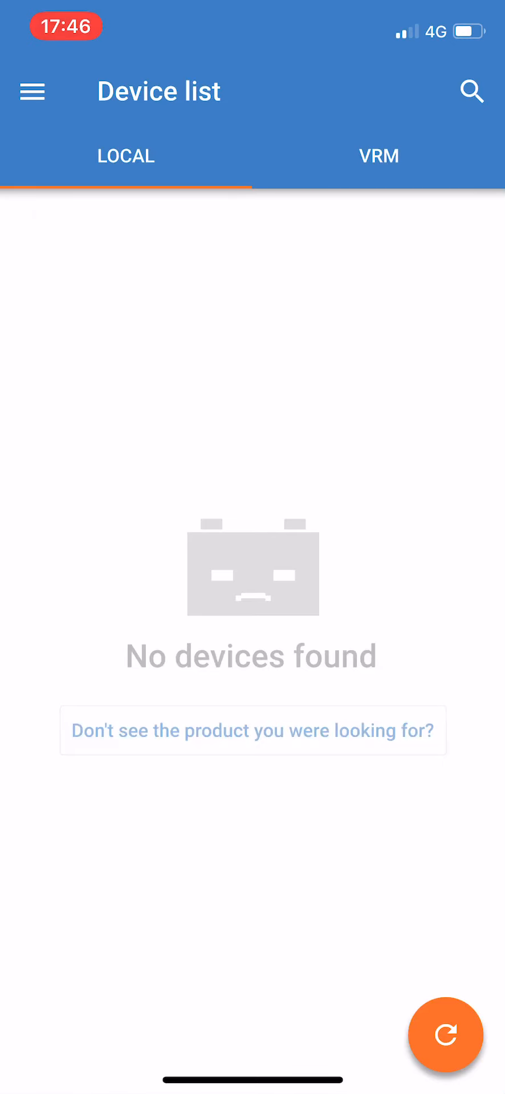
{"action": "left_click", "coordinate": [31, 91]}
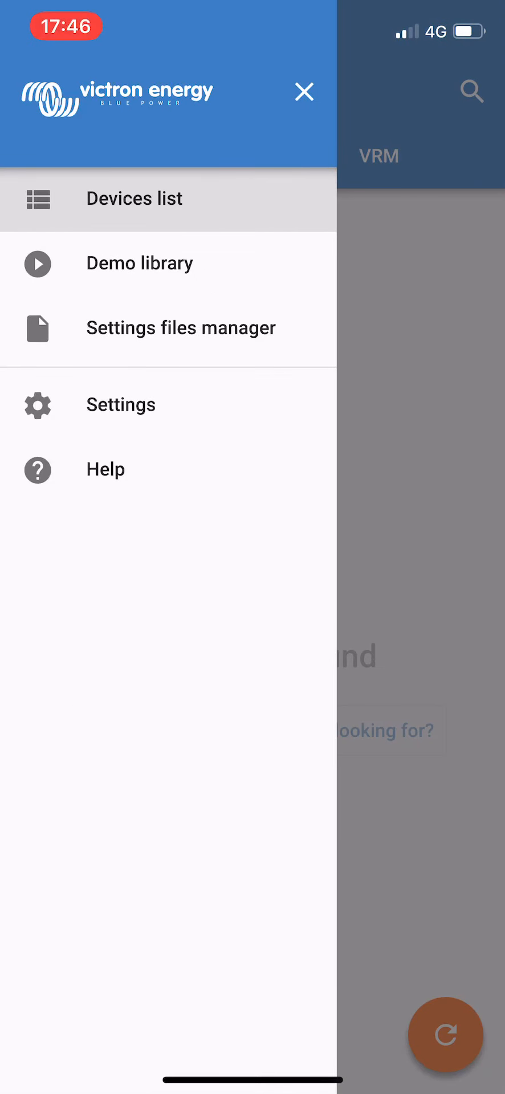
{"action": "left_click", "coordinate": [134, 199]}
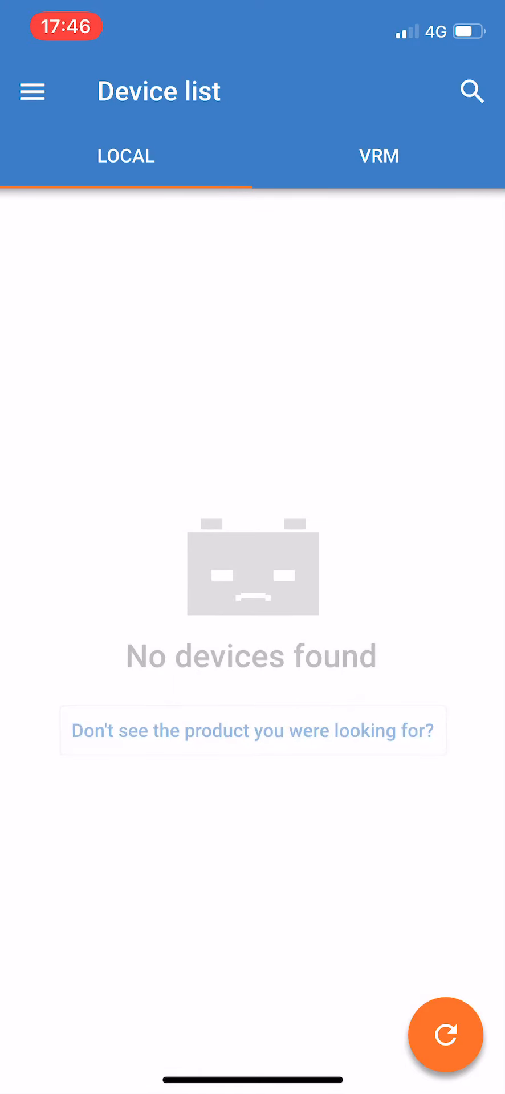
{"action": "left_click", "coordinate": [32, 91]}
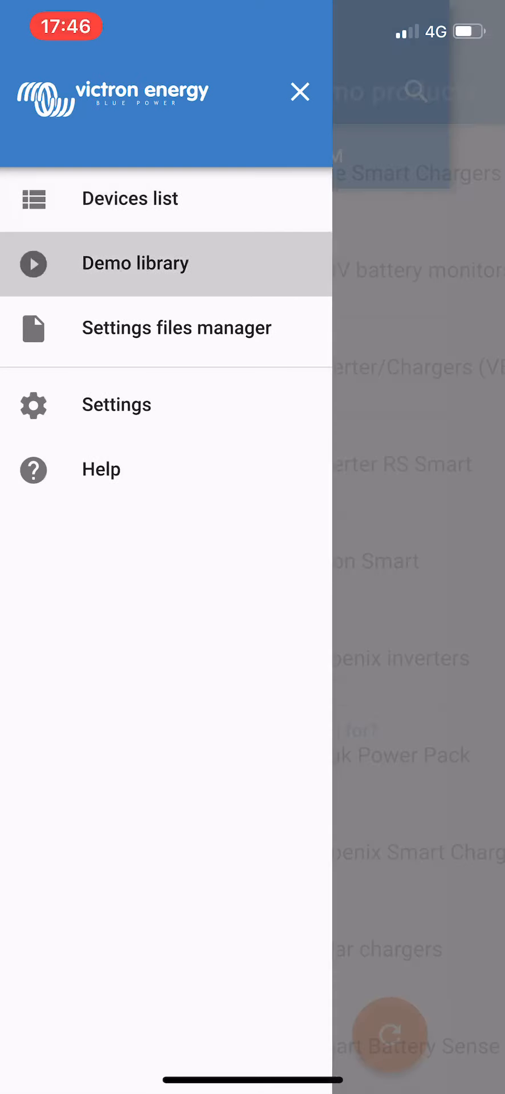
- Choose Demo library, open Solar chargers, and scroll to the SmartSolar MPPT 100/20
{"action": "left_click", "coordinate": [137, 263]}
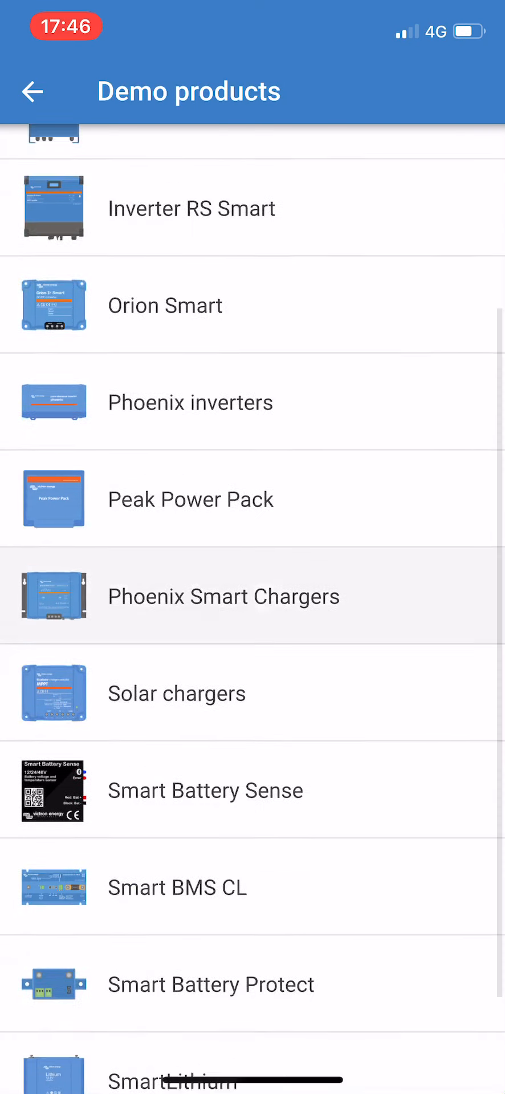
{"action": "scroll", "scroll_direction": "down", "scroll_amount": 3}
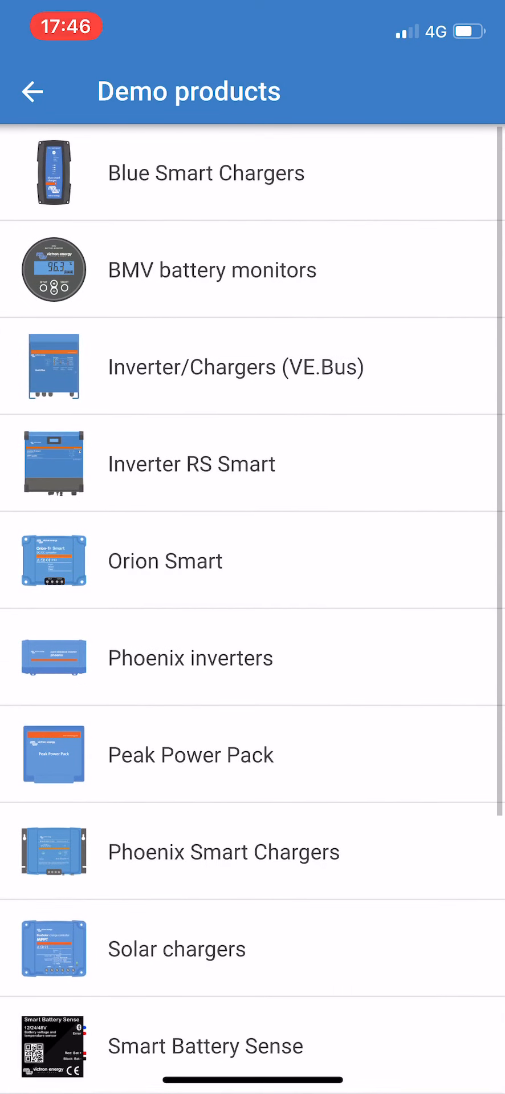
{"action": "scroll", "scroll_direction": "down", "scroll_amount": 3}
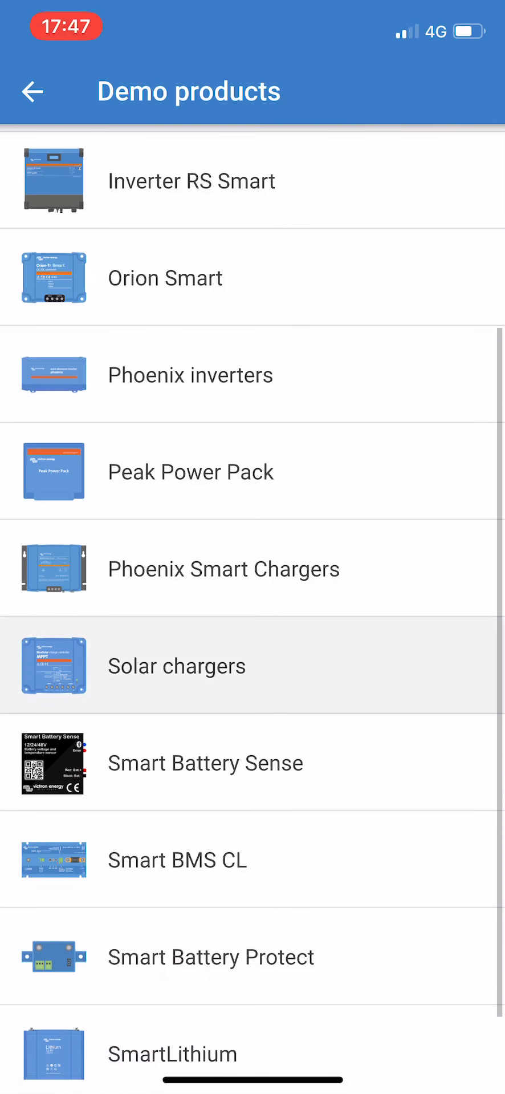
{"action": "left_click", "coordinate": [177, 666]}
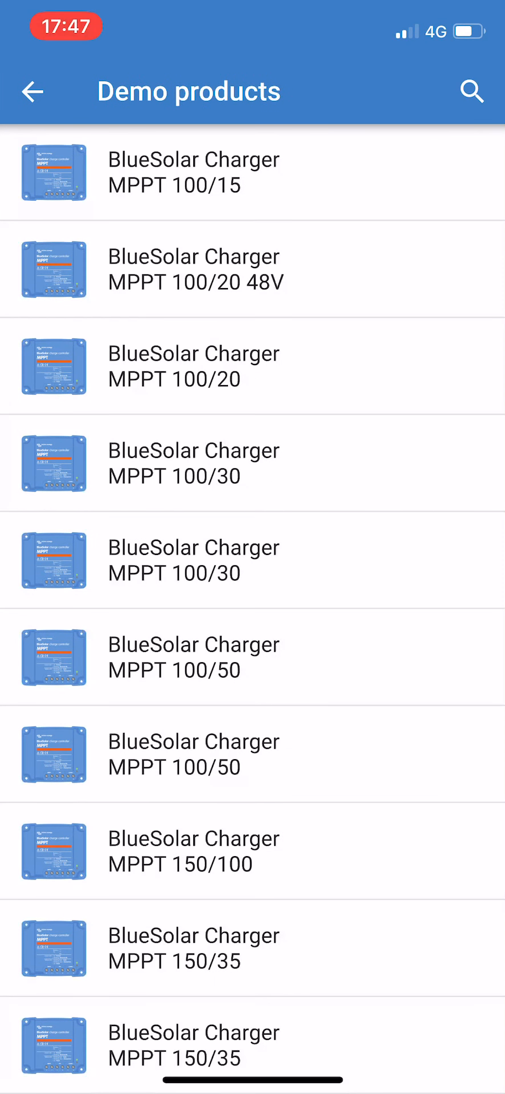
{"action": "scroll", "scroll_direction": "down", "scroll_amount": 3}
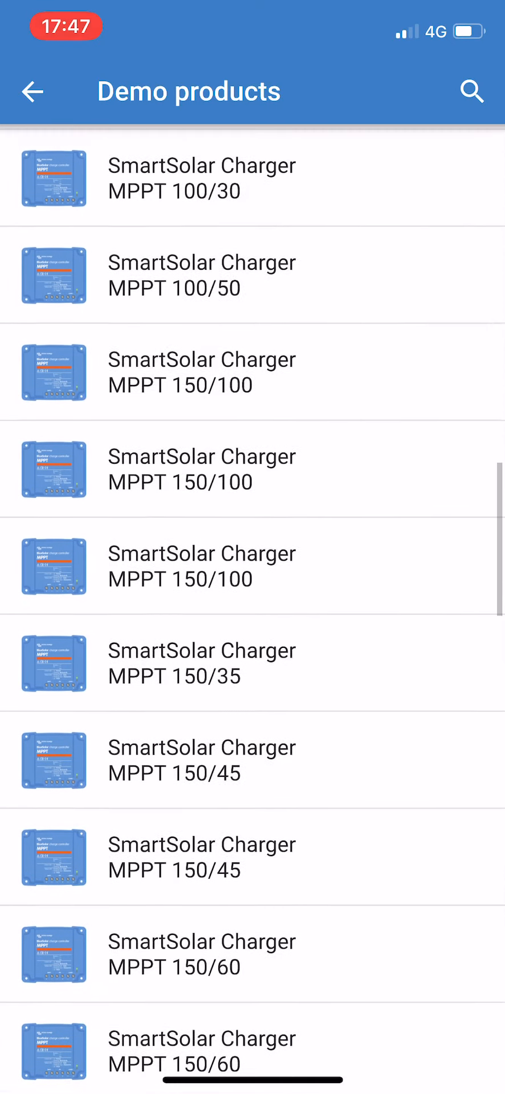
{"action": "scroll", "scroll_direction": "down", "scroll_amount": 3}
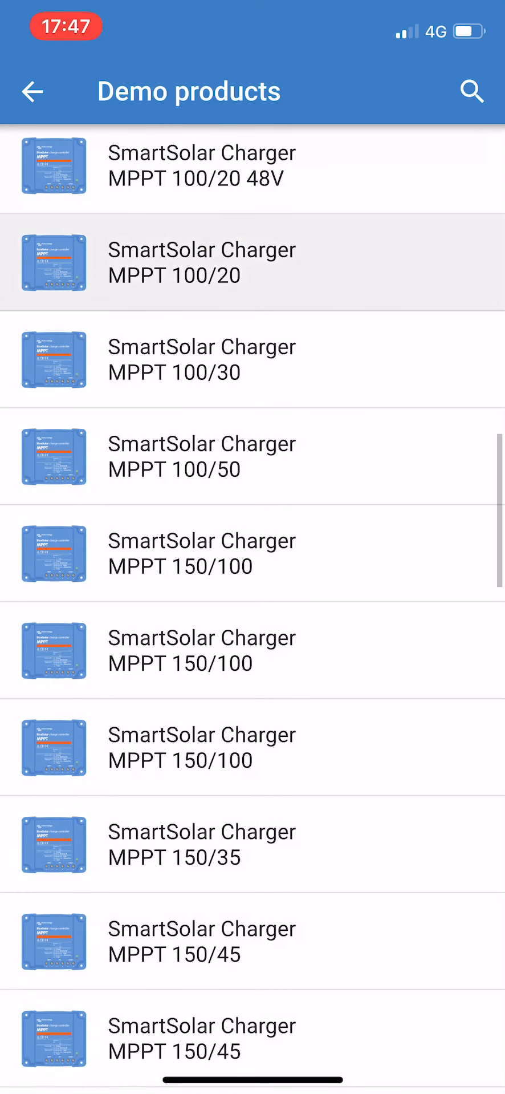
- Open the SmartSolar MPPT 100/20 demo and view its daily history and trends
{"action": "left_click", "coordinate": [202, 262]}
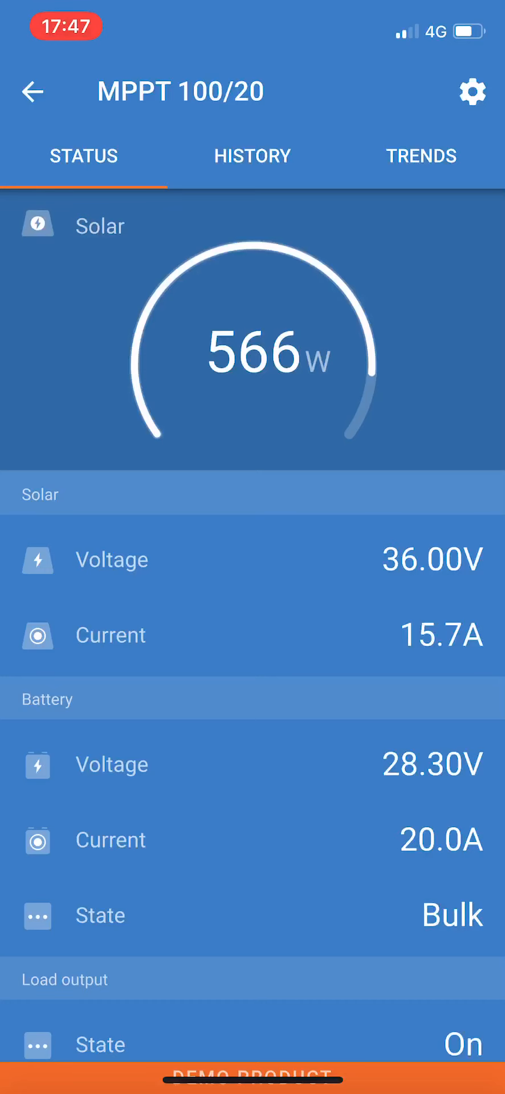
{"action": "left_click", "coordinate": [252, 155]}
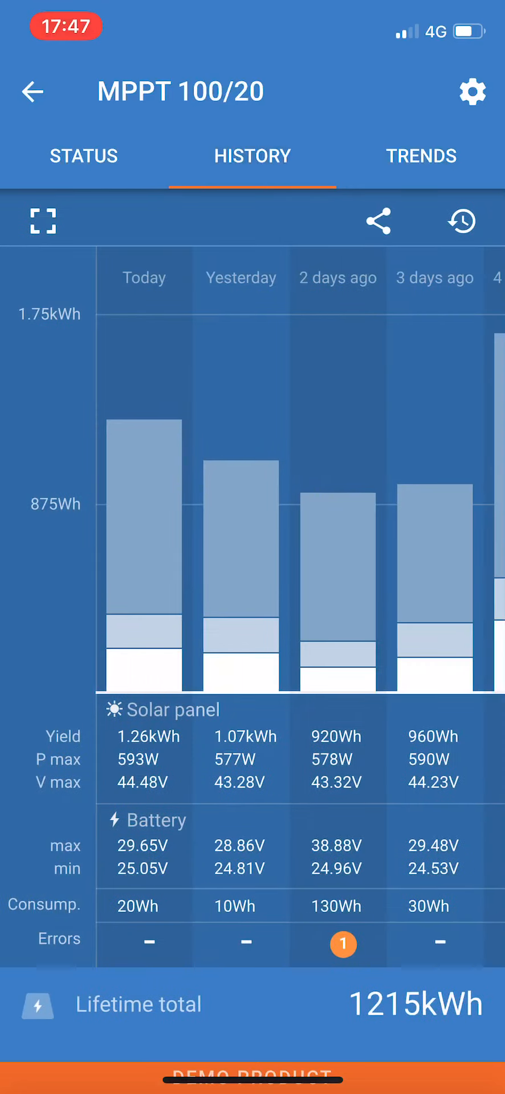
{"action": "scroll", "scroll_direction": "left", "scroll_amount": 3}
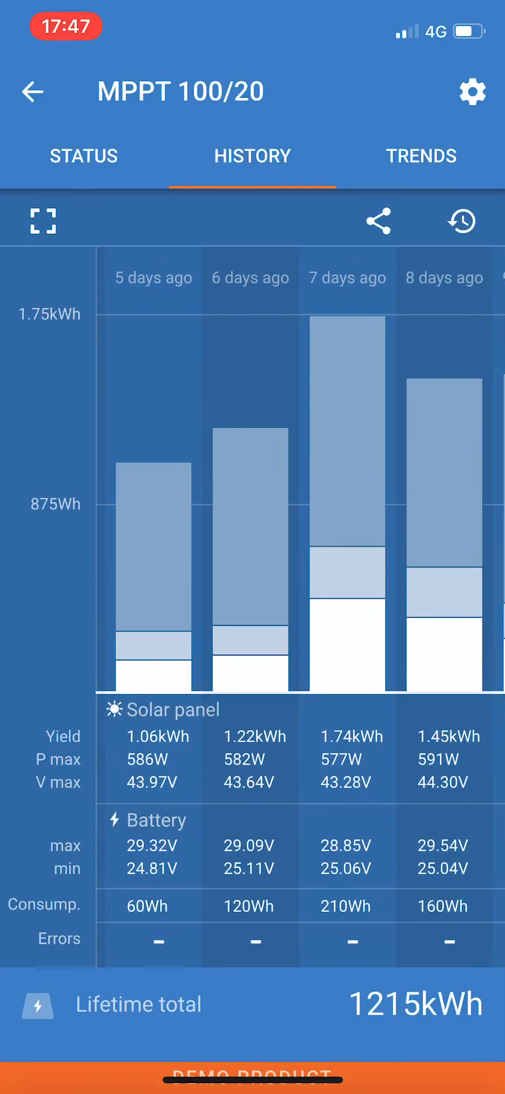
{"action": "left_click", "coordinate": [421, 156]}
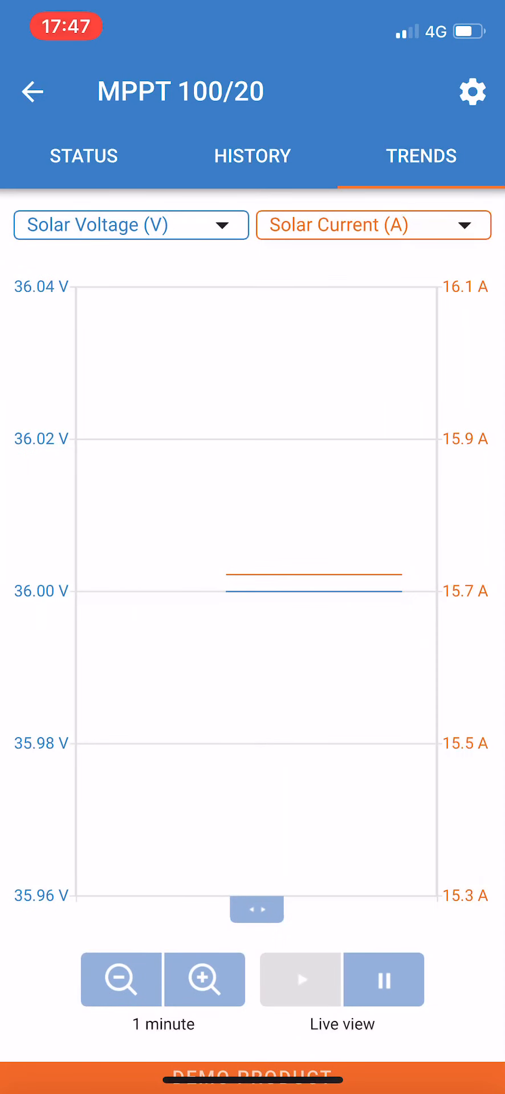
- Review the MPPT charger's battery settings, then close its Settings
{"action": "left_click", "coordinate": [473, 91]}
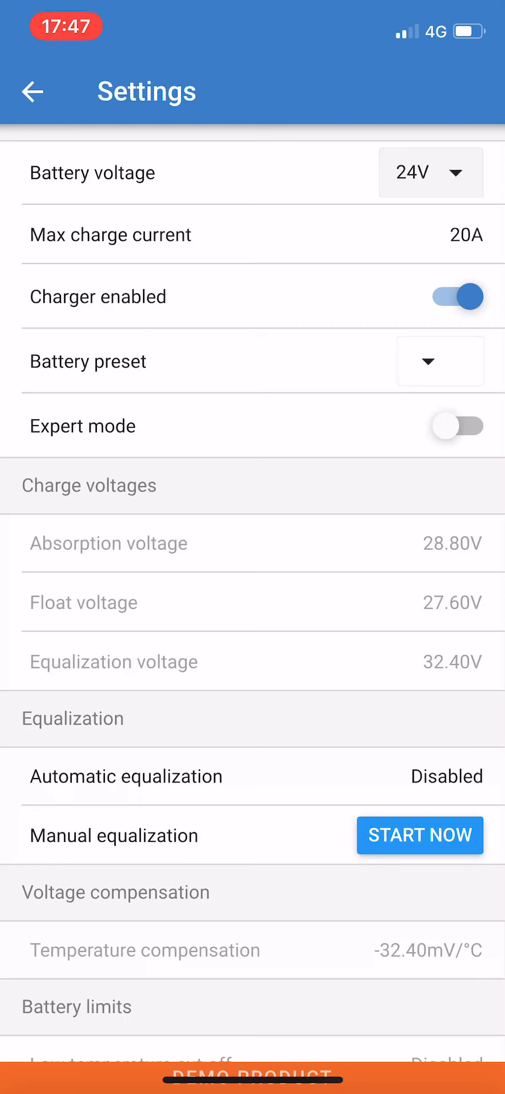
{"action": "left_click", "coordinate": [33, 92]}
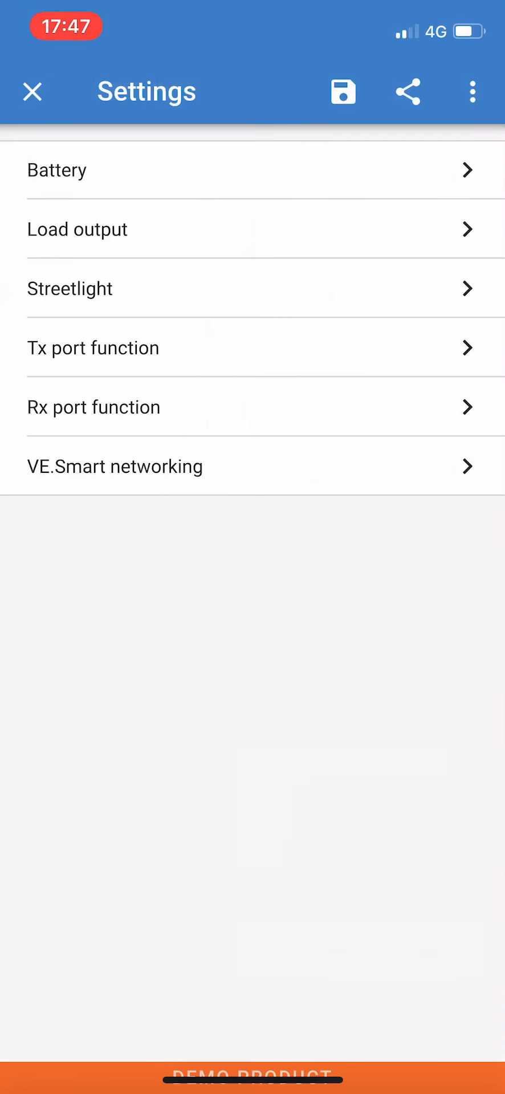
{"action": "left_click", "coordinate": [32, 91]}
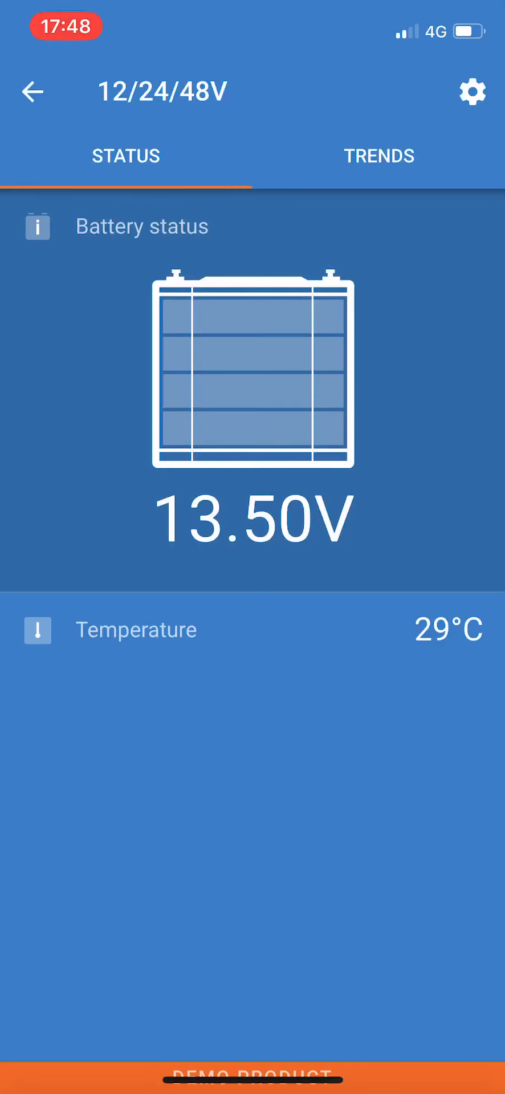
- Return to Demo products and open the SmartShunt 500A/50mV demo
{"action": "left_click", "coordinate": [31, 91]}
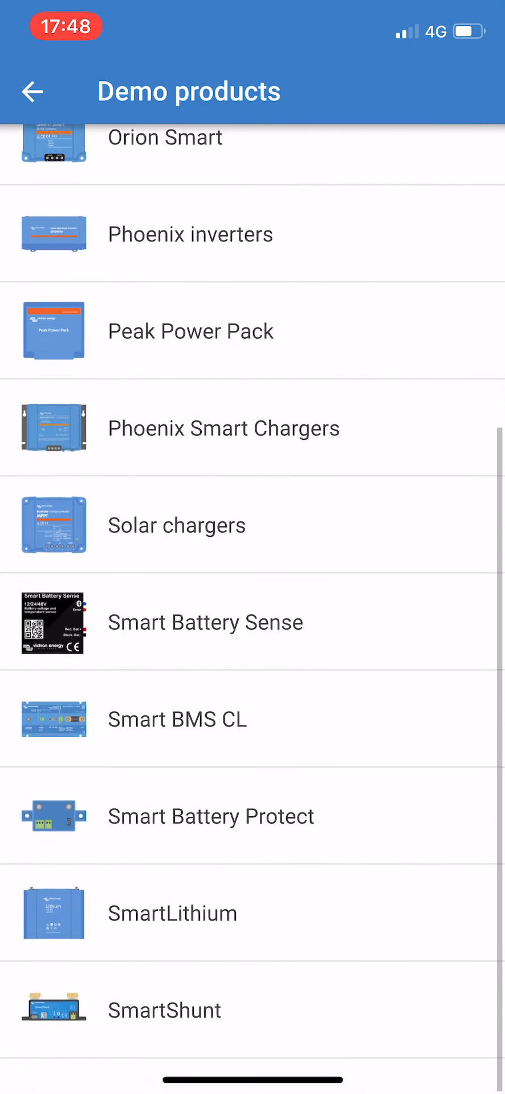
{"action": "scroll", "scroll_direction": "down", "scroll_amount": 3}
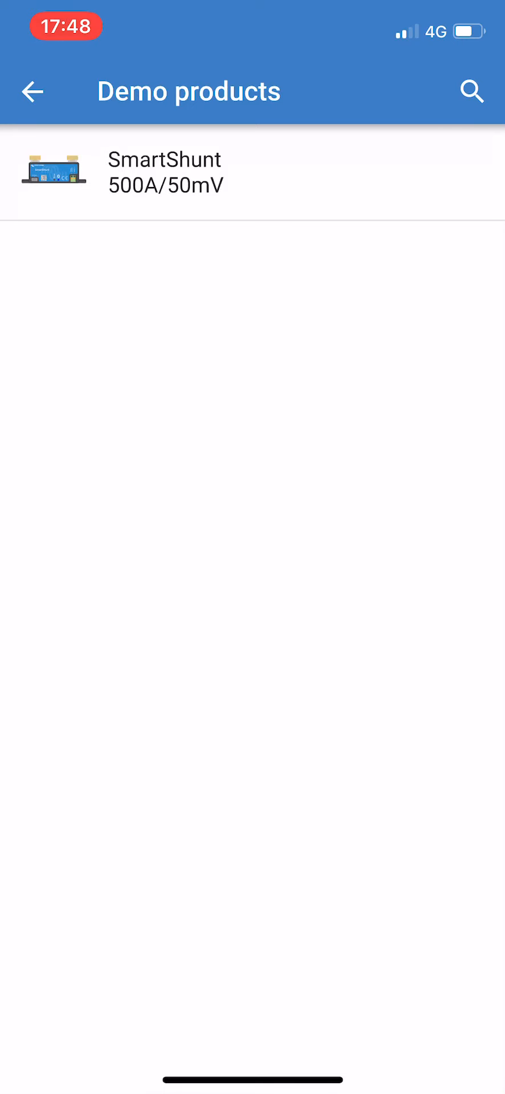
{"action": "left_click", "coordinate": [164, 172]}
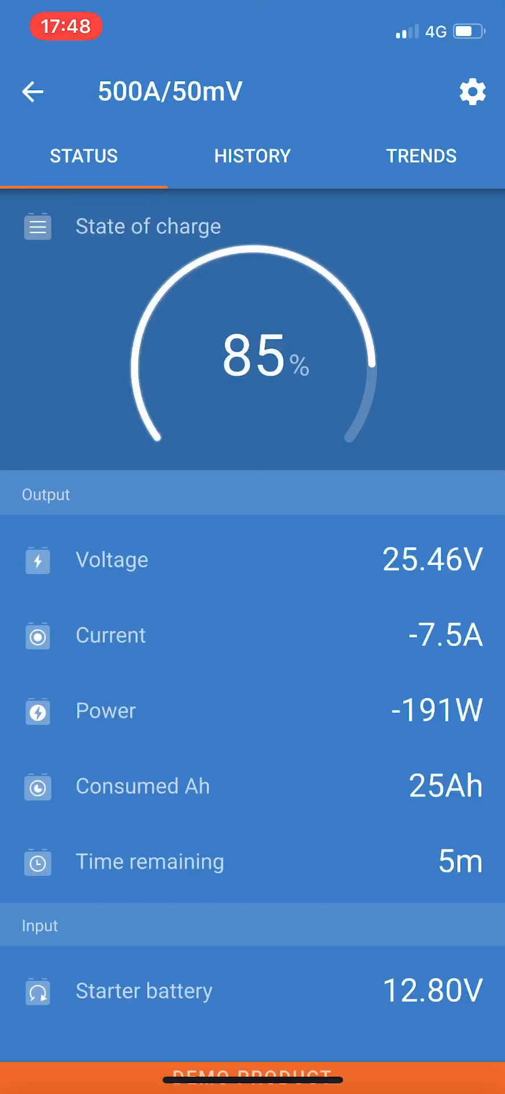
- Browse the SmartShunt's Settings list, close it, and go back to Demo products
{"action": "left_click", "coordinate": [472, 91]}
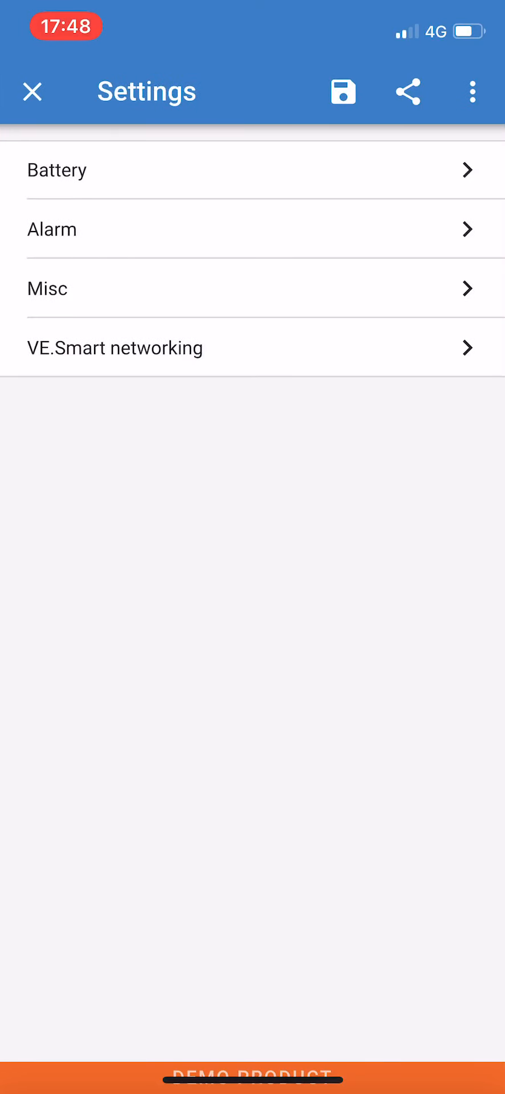
{"action": "left_click", "coordinate": [56, 170]}
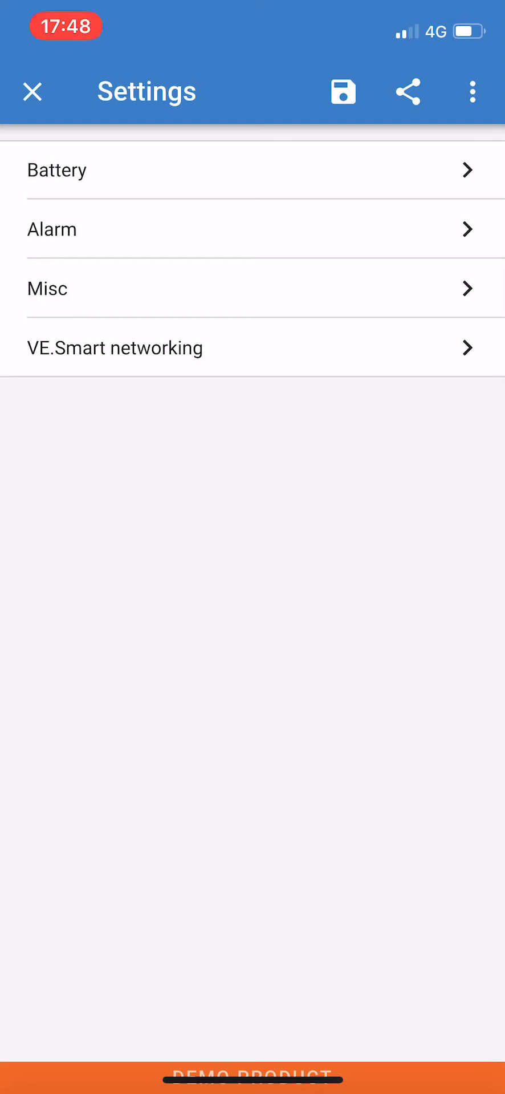
{"action": "left_click", "coordinate": [32, 91]}
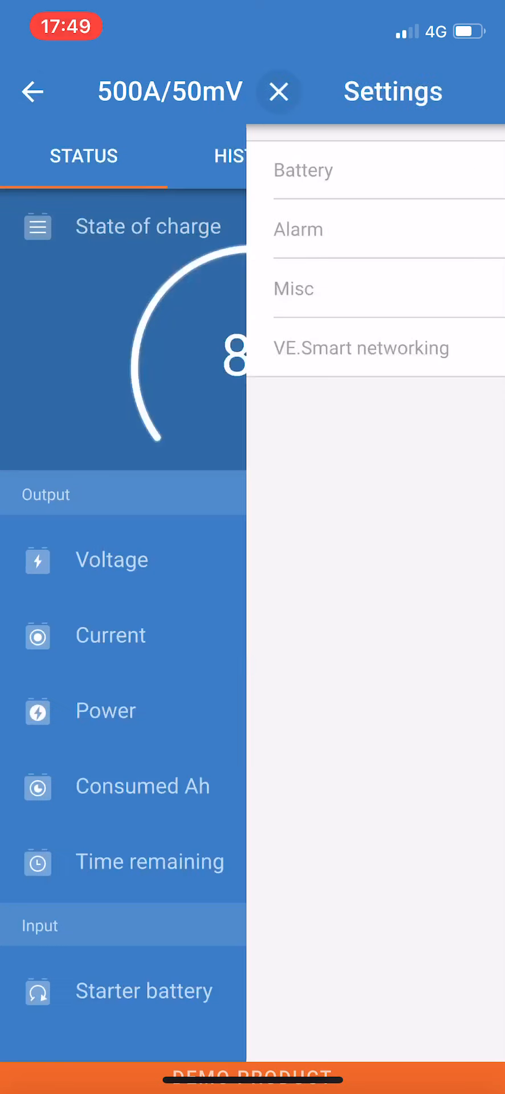
{"action": "left_click", "coordinate": [278, 91]}
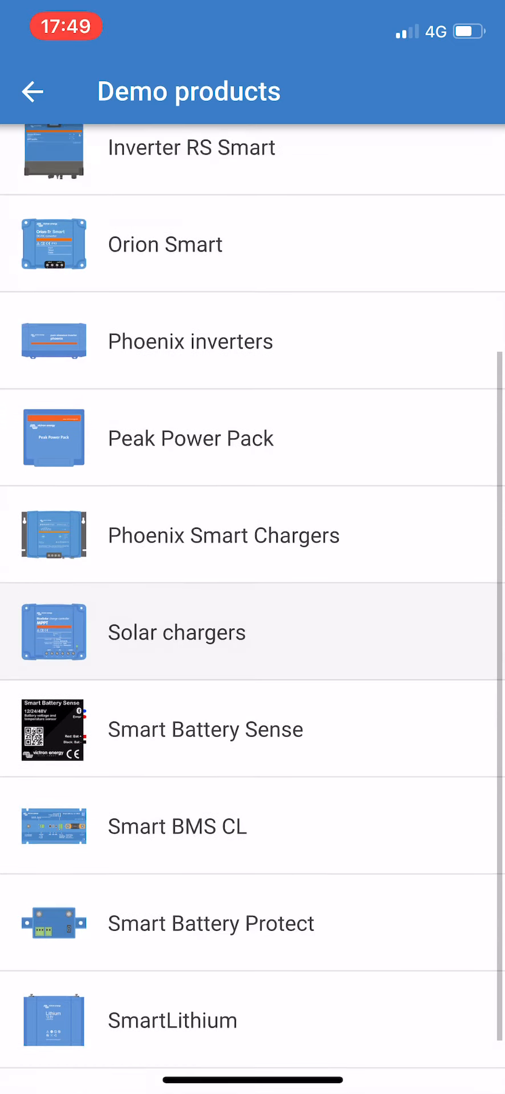
- Open the Orion Smart category and its 12V|12V-30A Isolated demo
{"action": "scroll", "scroll_direction": "up", "scroll_amount": 3}
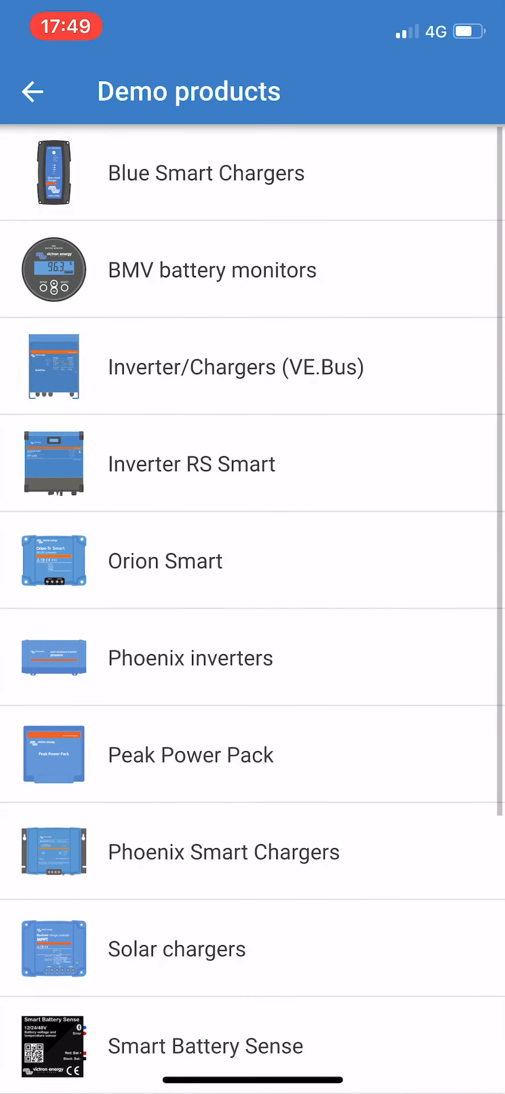
{"action": "left_click", "coordinate": [166, 560]}
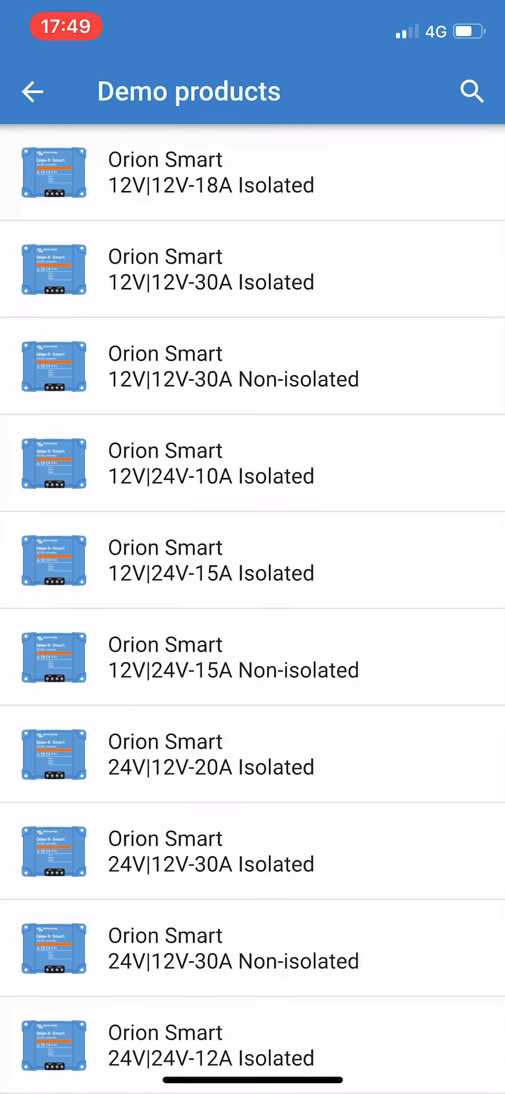
{"action": "left_click", "coordinate": [210, 269]}
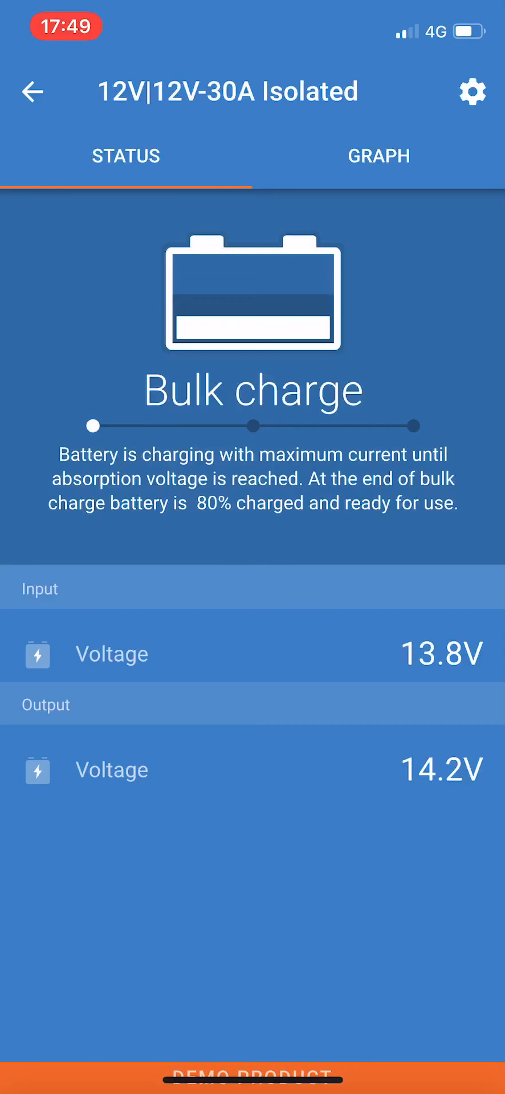
- Return to the Device list and briefly open and close the main menu
{"action": "left_click", "coordinate": [32, 91]}
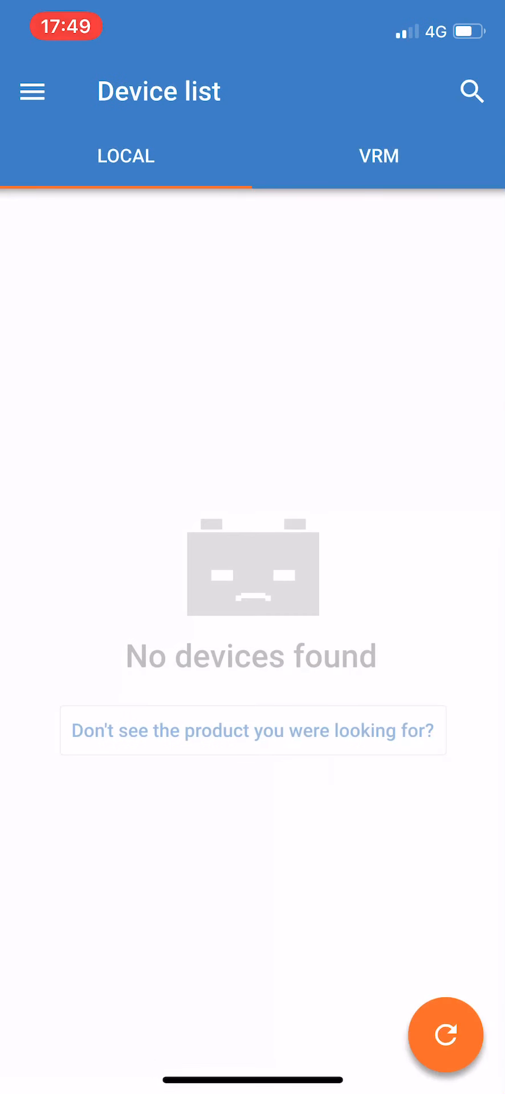
{"action": "left_click", "coordinate": [31, 91]}
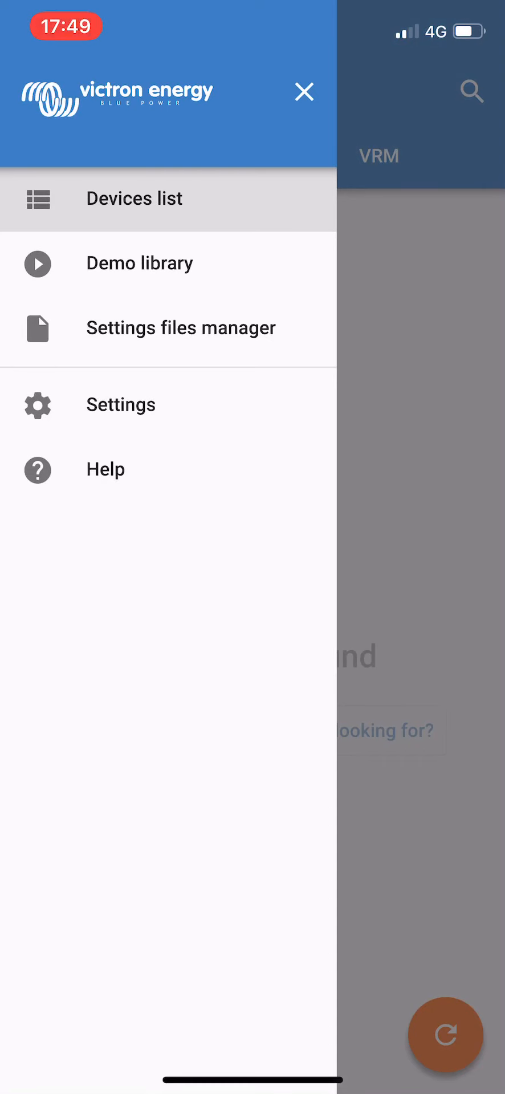
{"action": "left_click", "coordinate": [134, 198]}
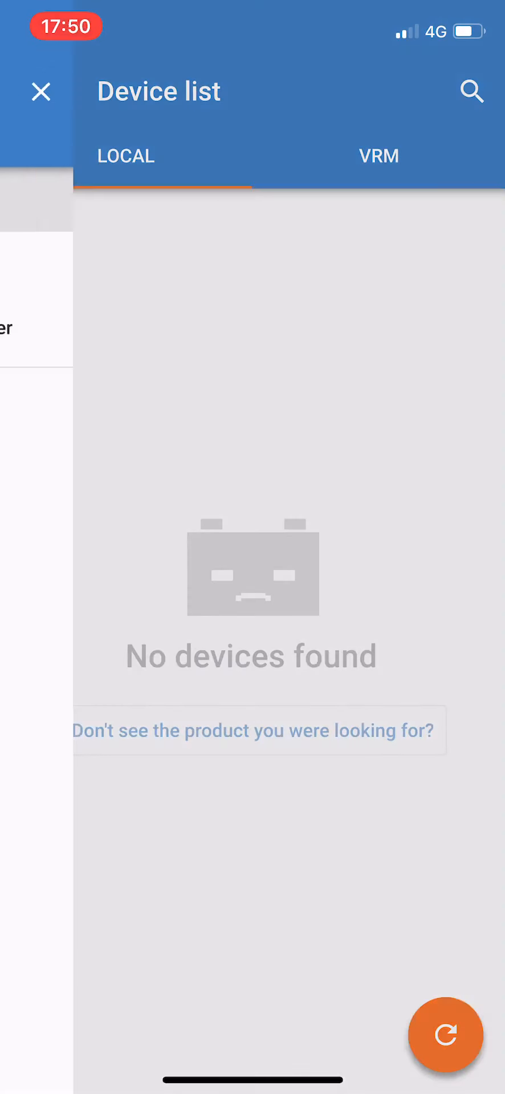